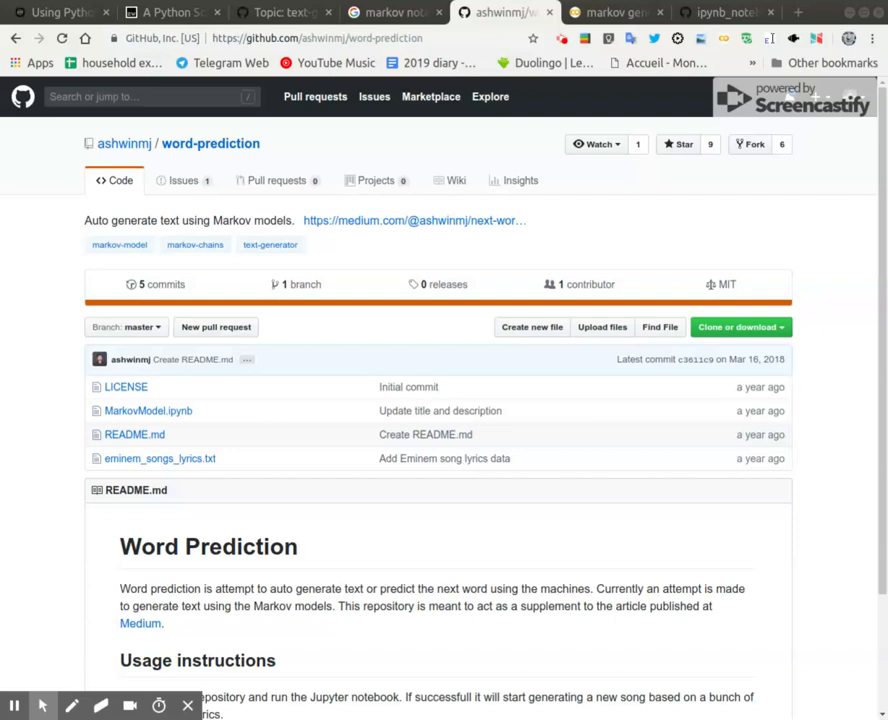
mouse_move(124, 144)
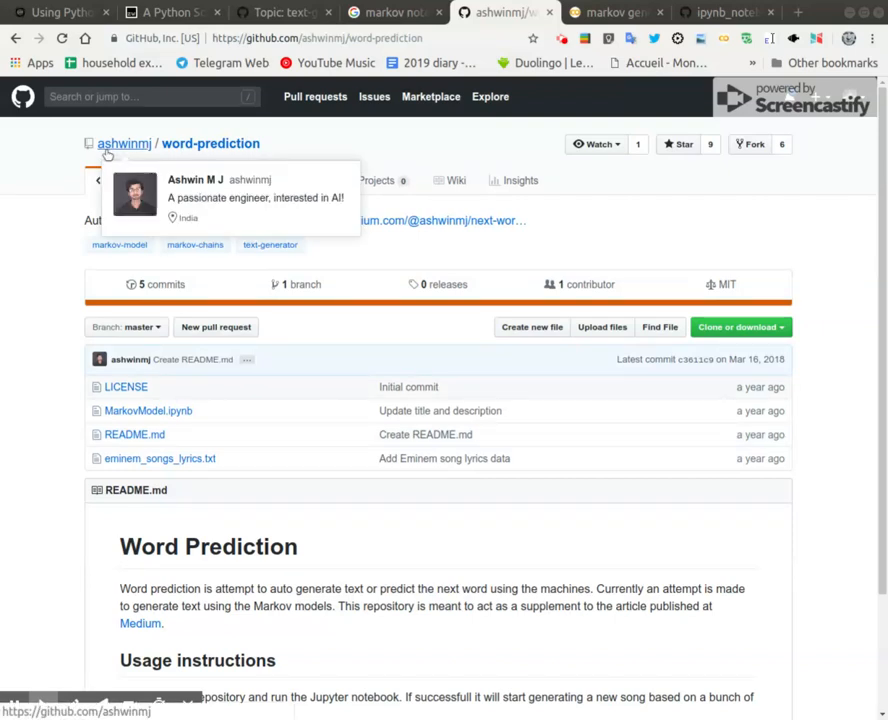
mouse_move(484, 330)
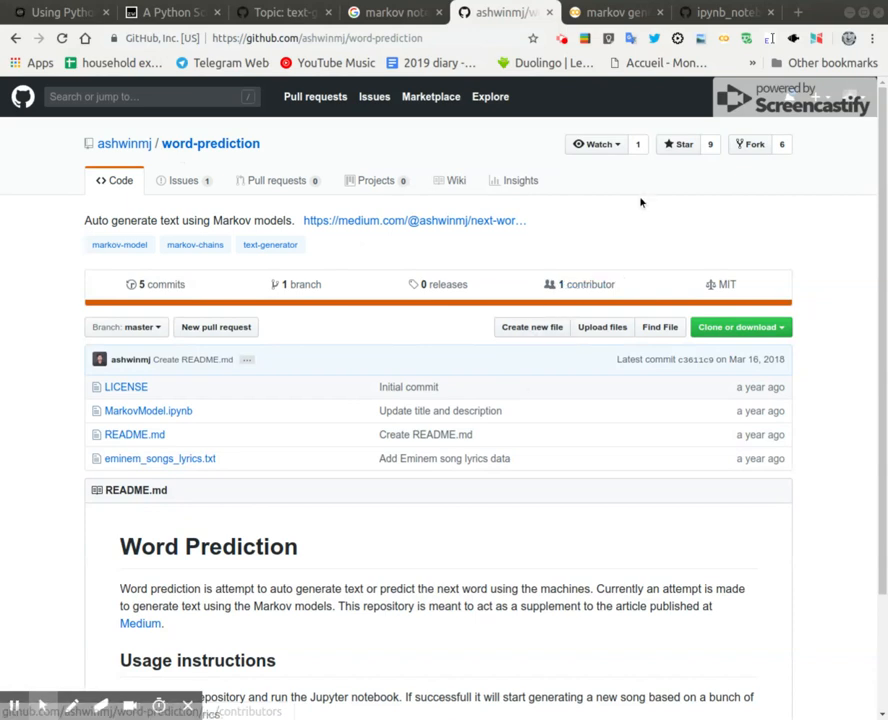
mouse_move(644, 238)
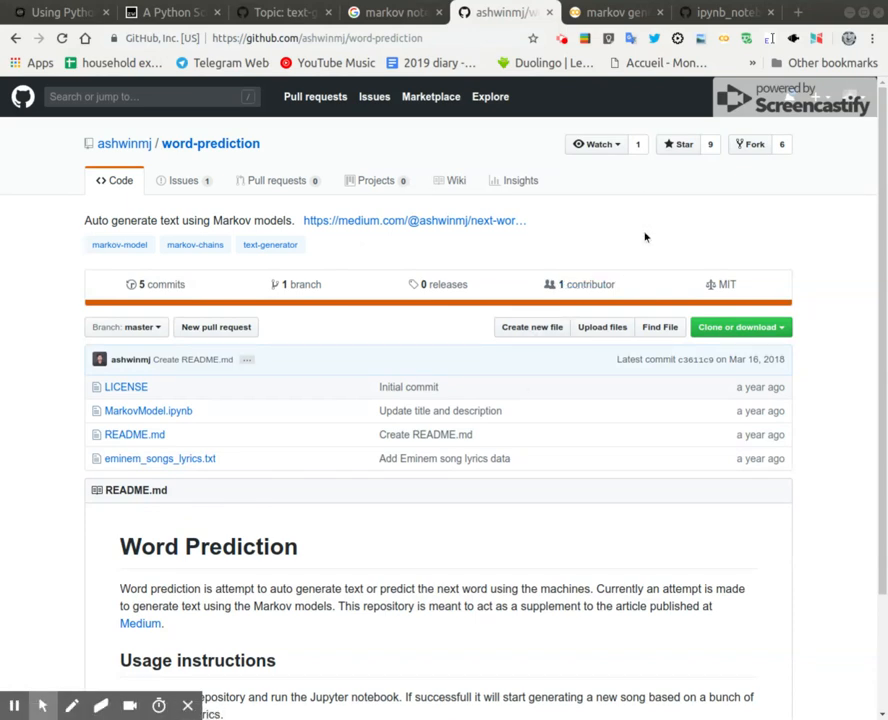
- Bring the 'markov generator from csv' Colab notebook tab to the front
left_click(626, 12)
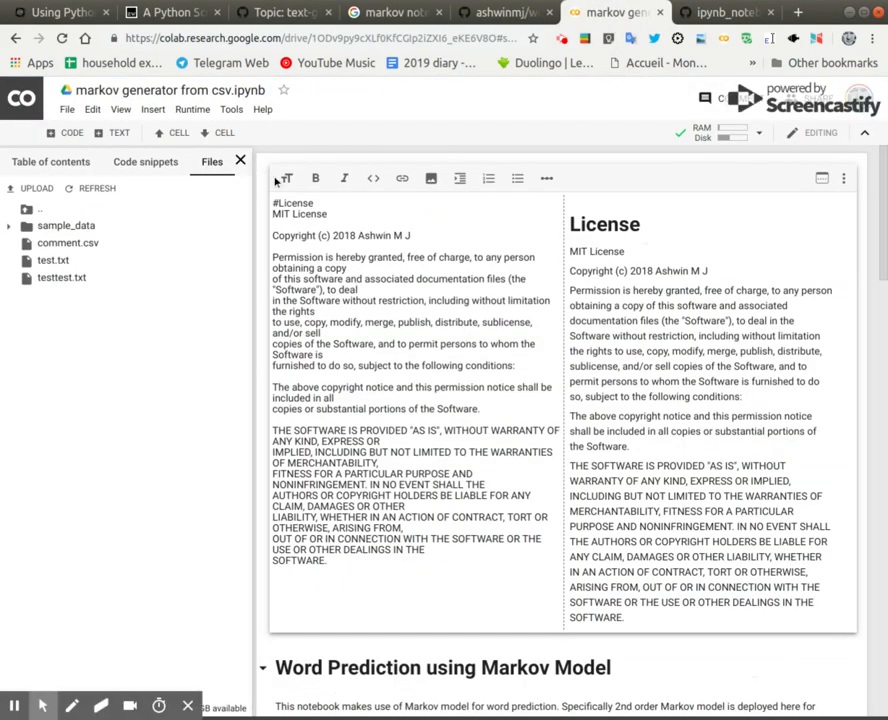
mouse_move(256, 296)
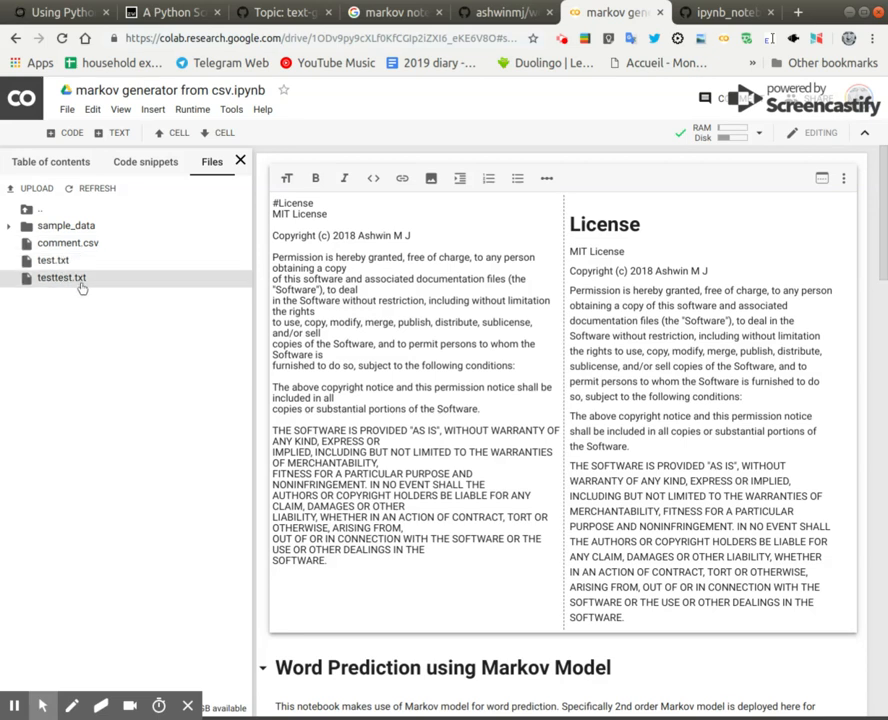
mouse_move(92, 284)
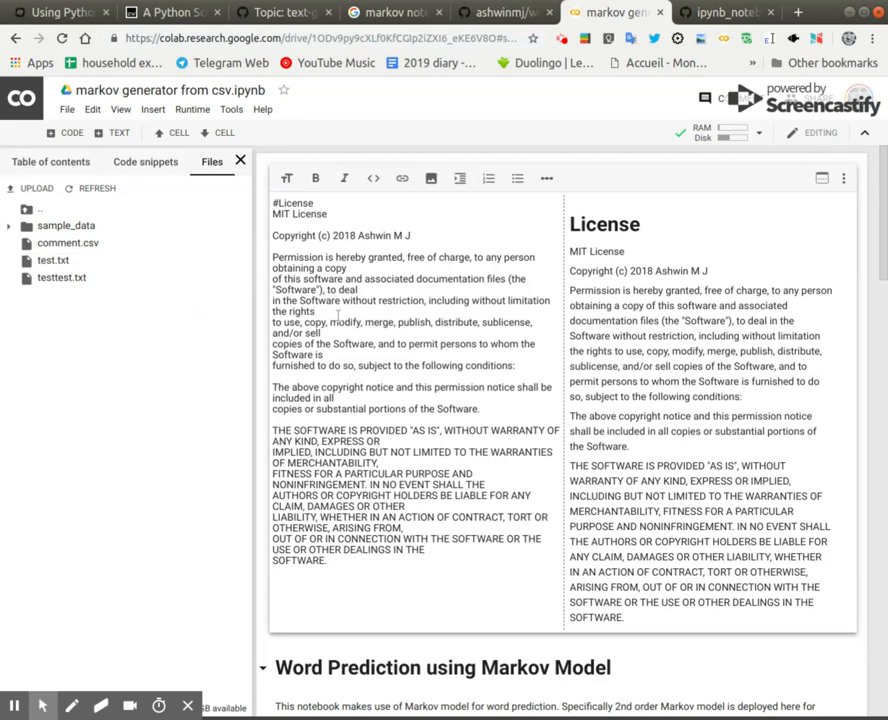
mouse_move(414, 336)
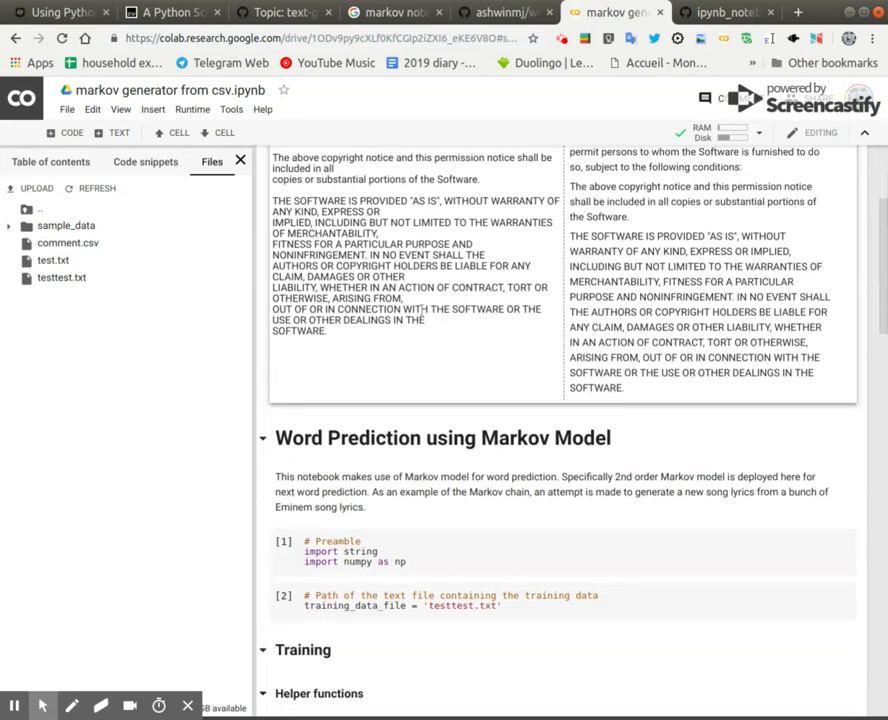
- Edit the training_data_file string to 'test.txt' and select the preamble cell
scroll("down", 3)
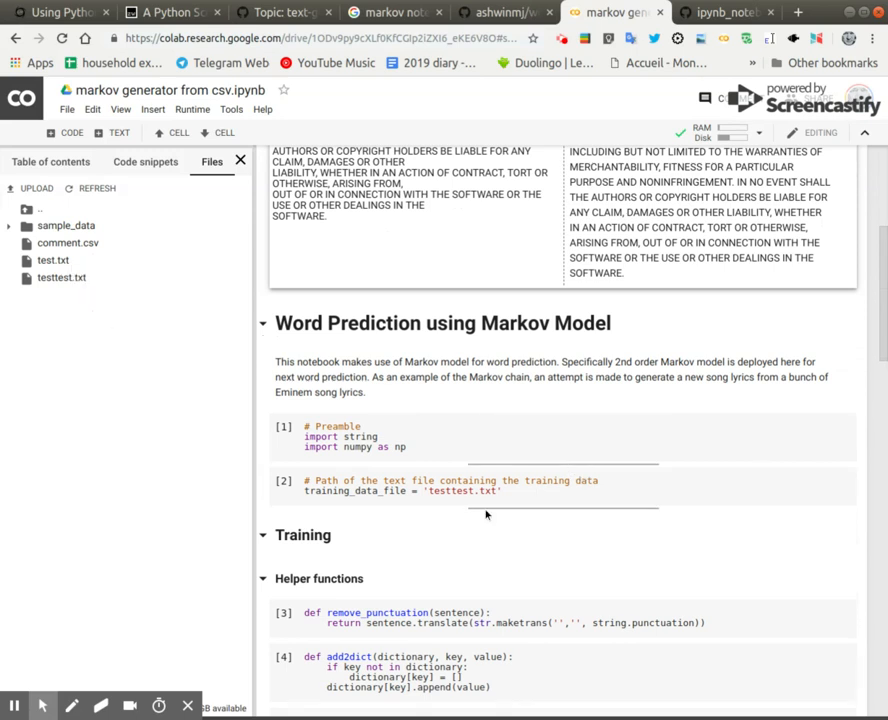
scroll("down", 3)
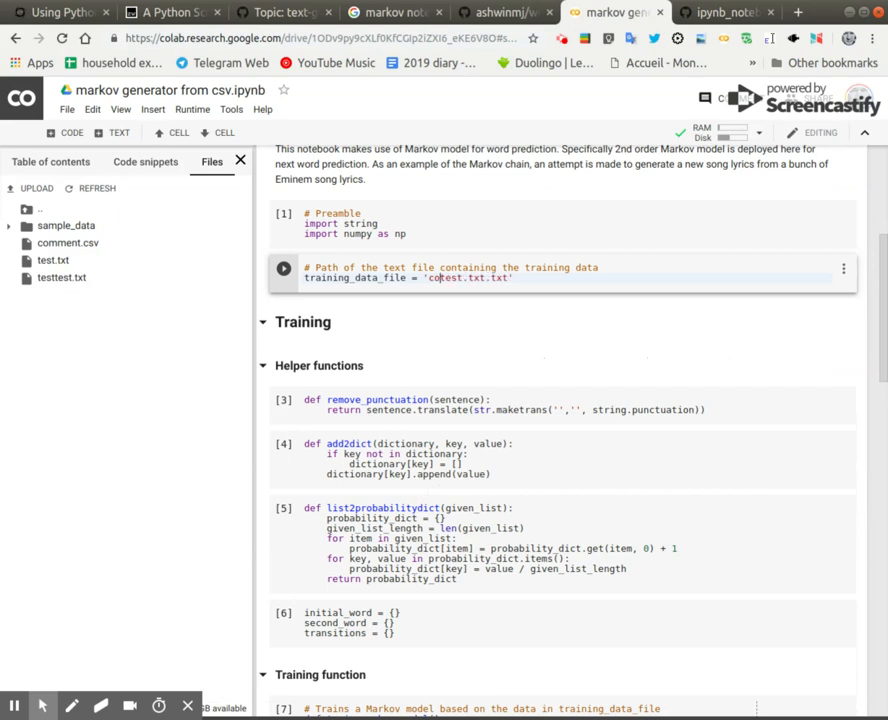
type("test")
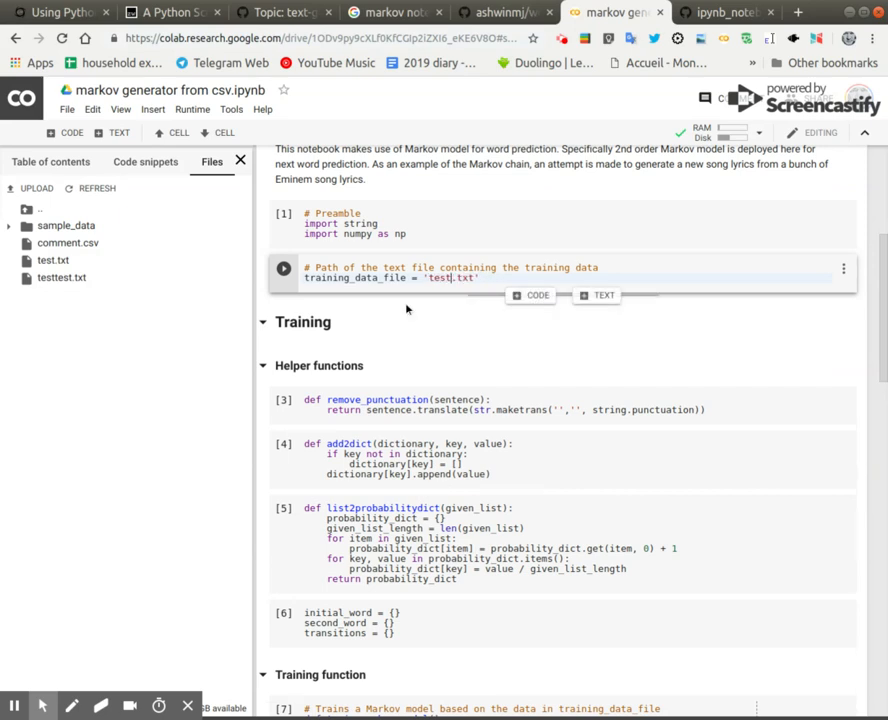
left_click(284, 212)
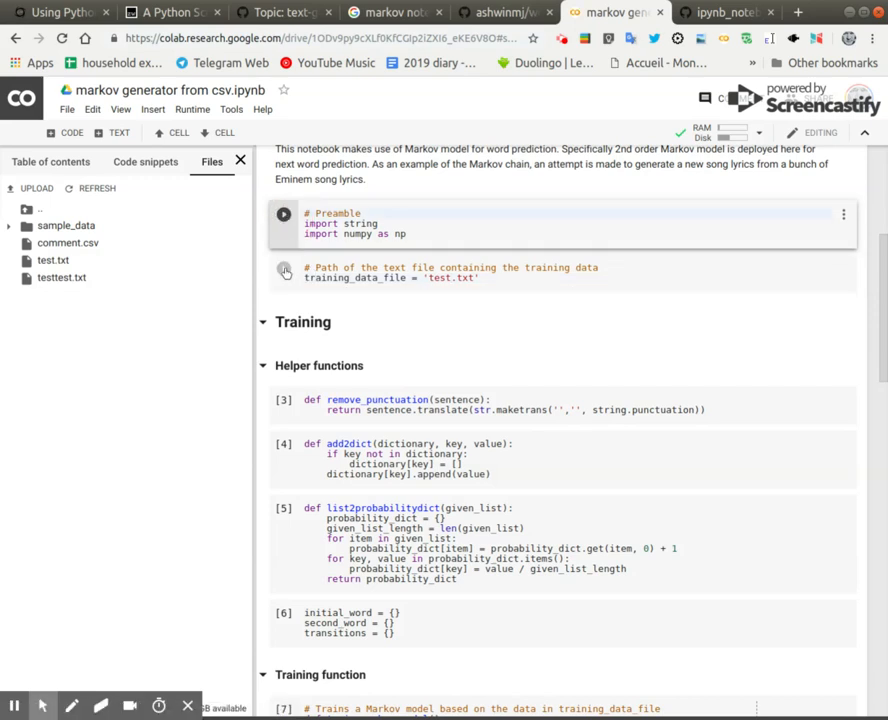
- Run all notebook cells from the Runtime menu
left_click(192, 108)
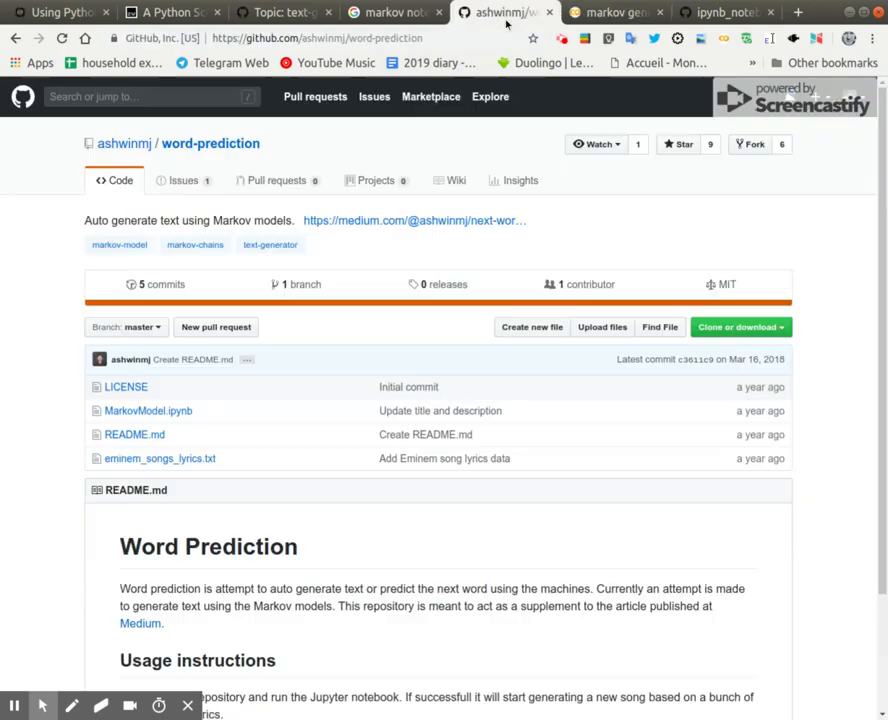
mouse_move(124, 144)
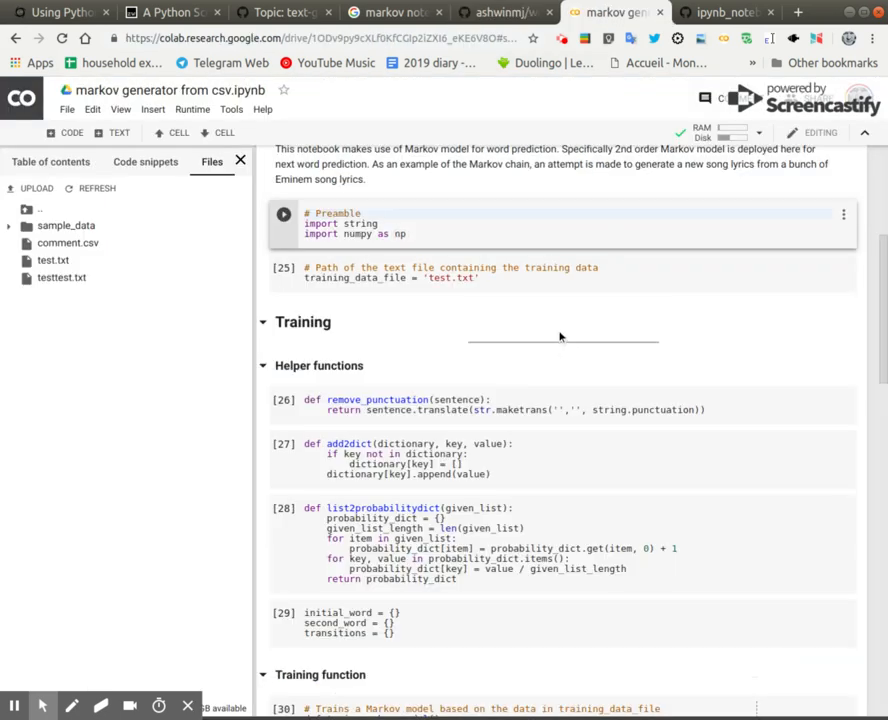
- Scroll past 'Training successful.' to the Testing arena output of generate()
scroll("down", 3)
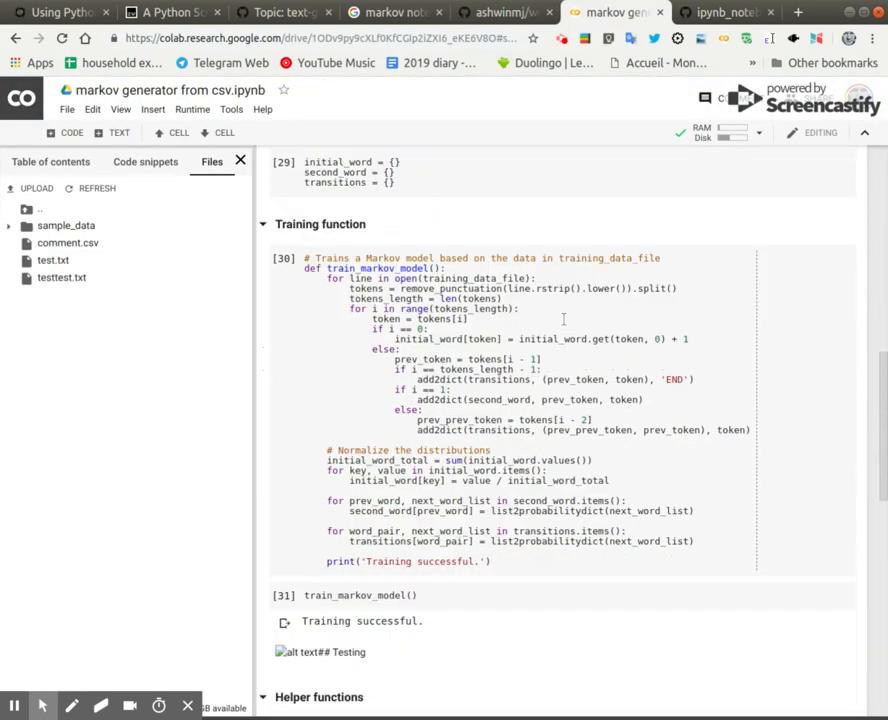
scroll("down", 3)
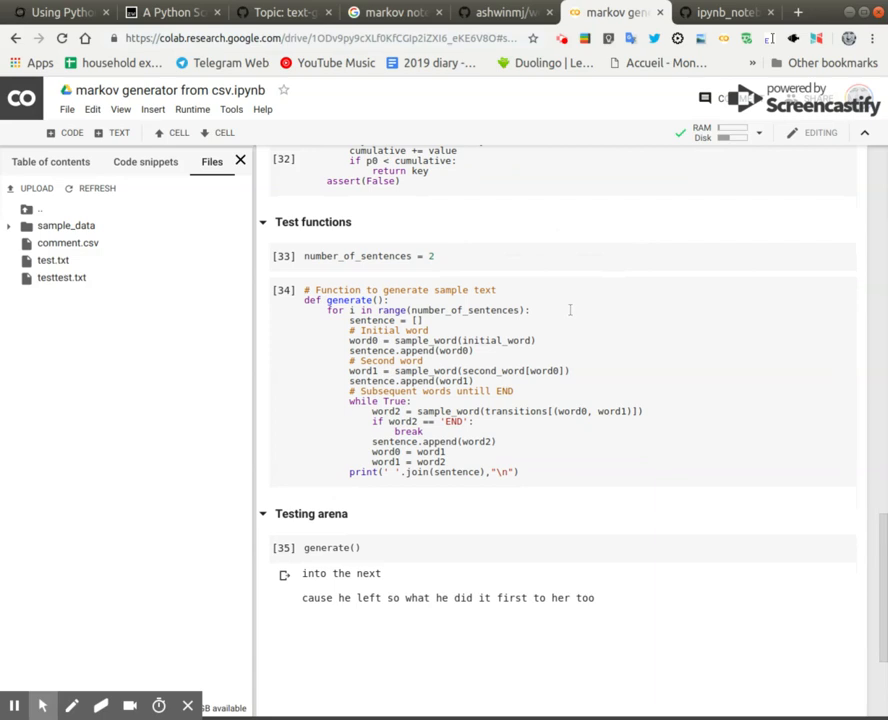
mouse_move(556, 512)
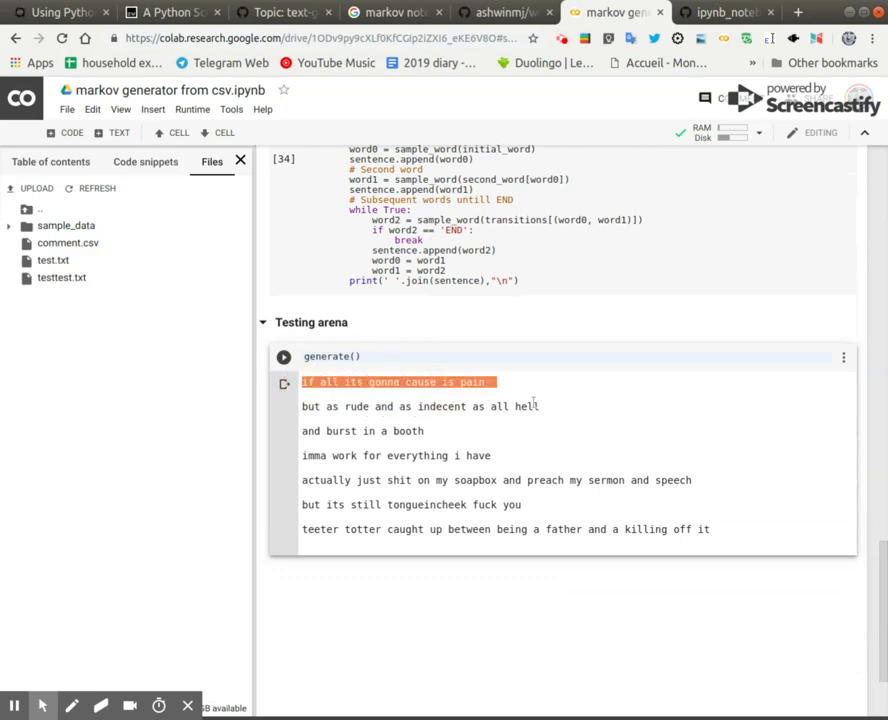
mouse_move(548, 432)
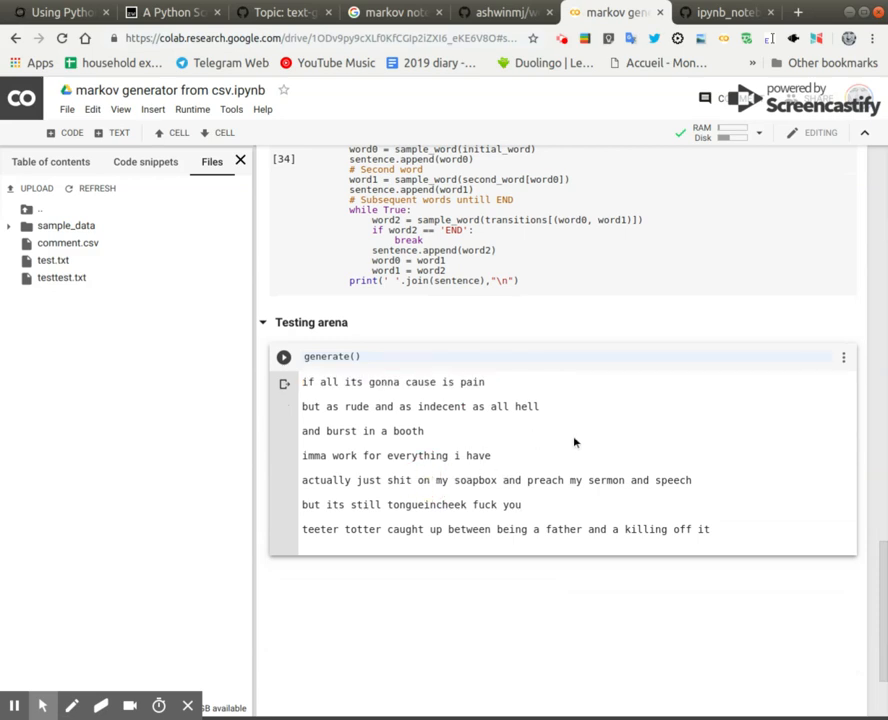
mouse_move(544, 436)
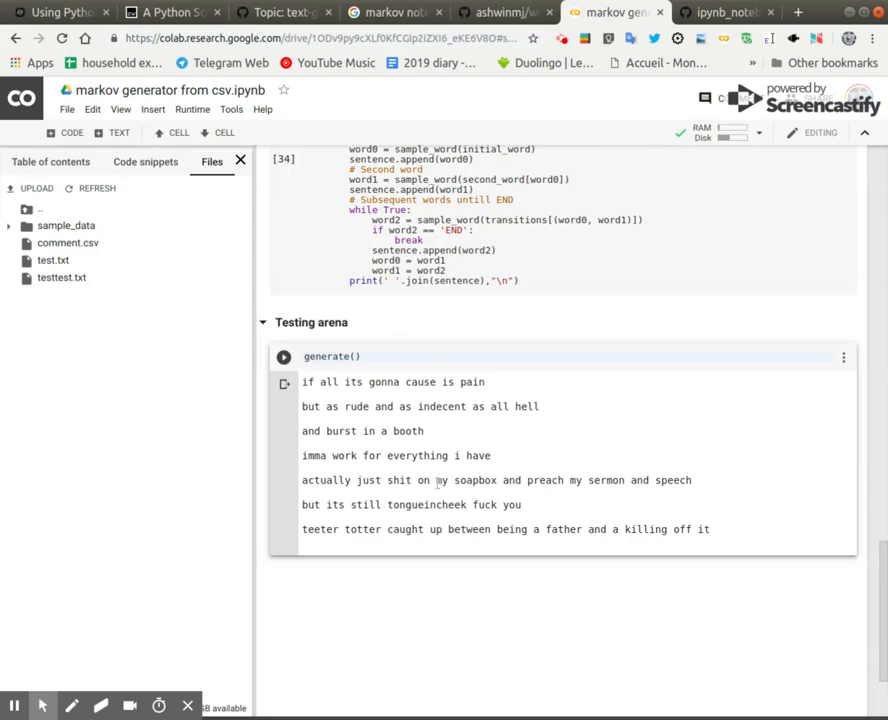
mouse_move(526, 474)
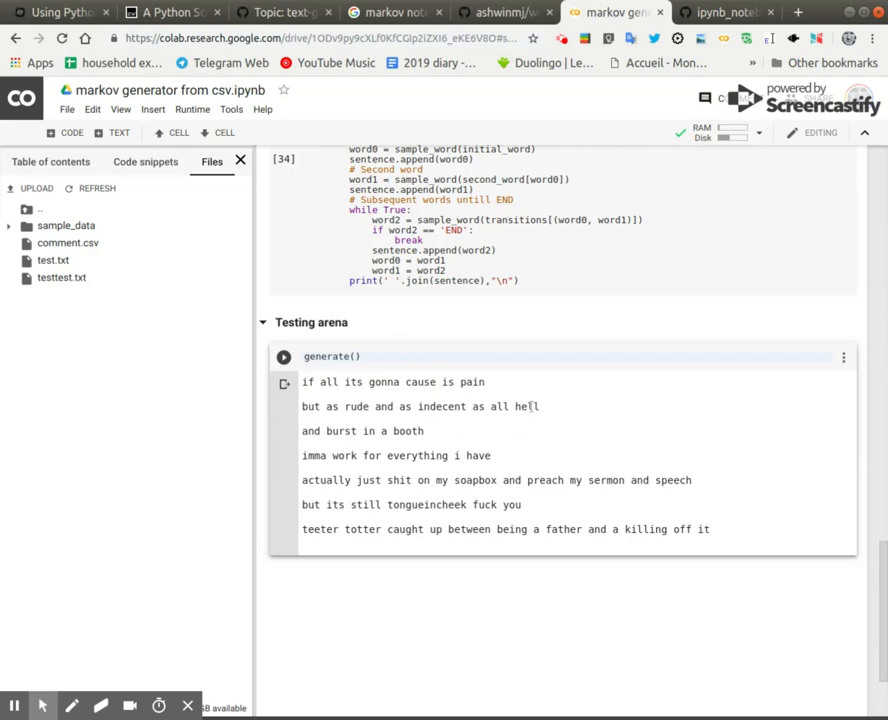
triple_click(420, 406)
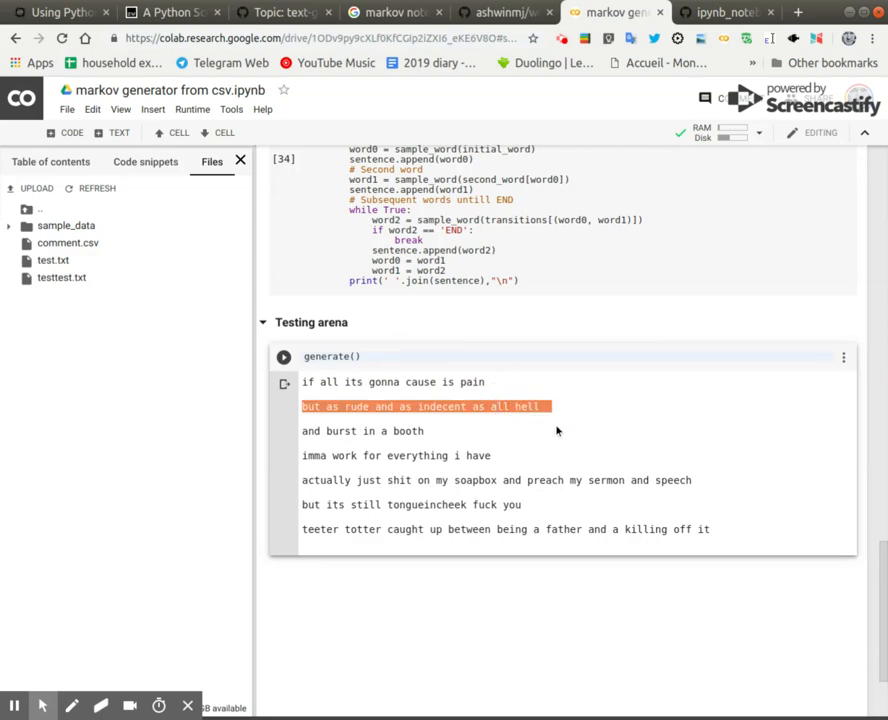
mouse_move(536, 436)
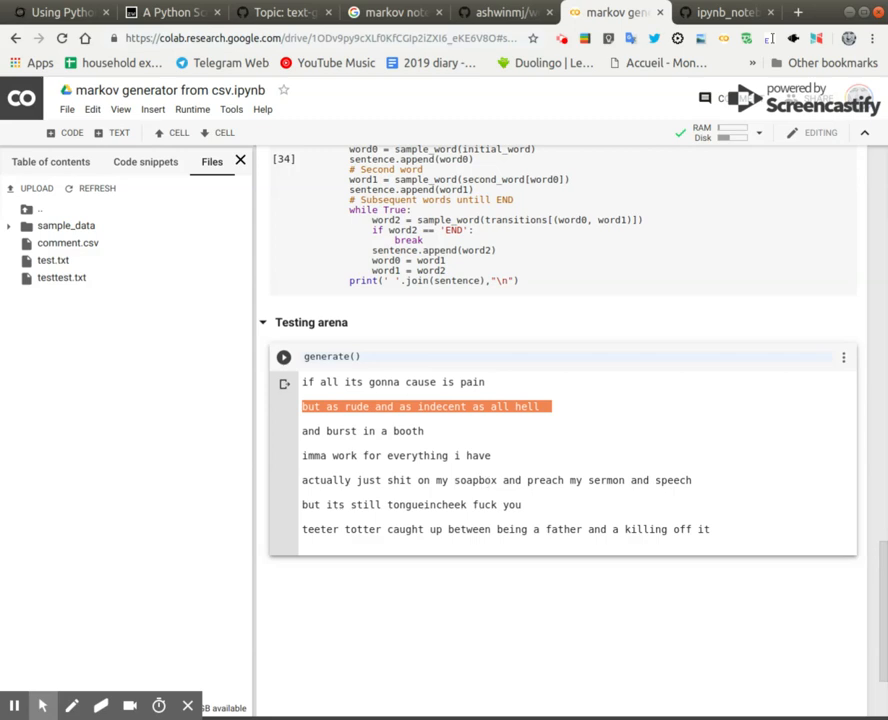
mouse_move(524, 448)
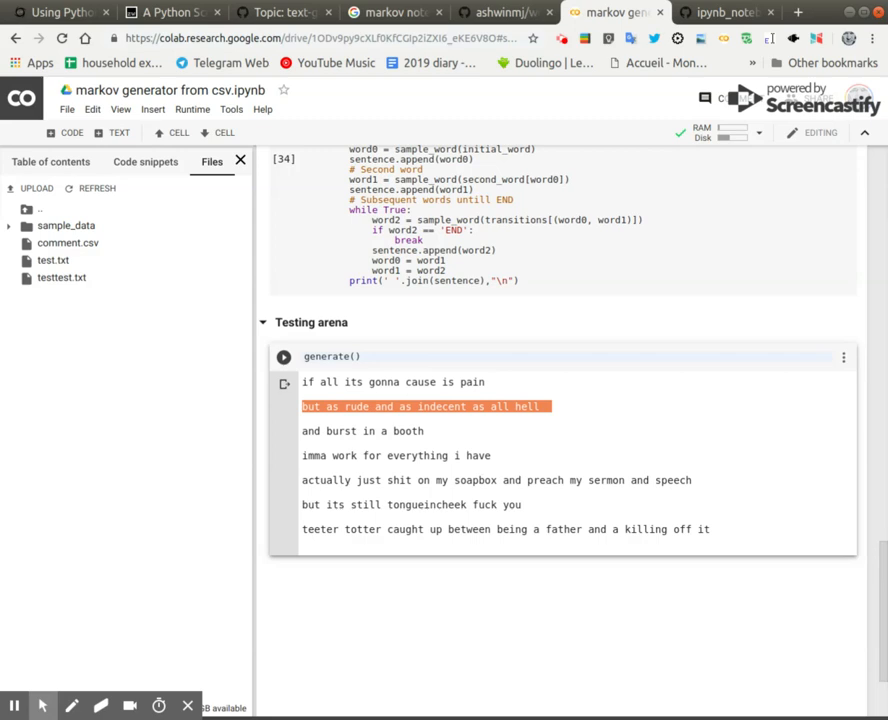
- Rerun generate() and select the 'hi suzanne but i shoulda said bye suzanne' line
left_click(284, 356)
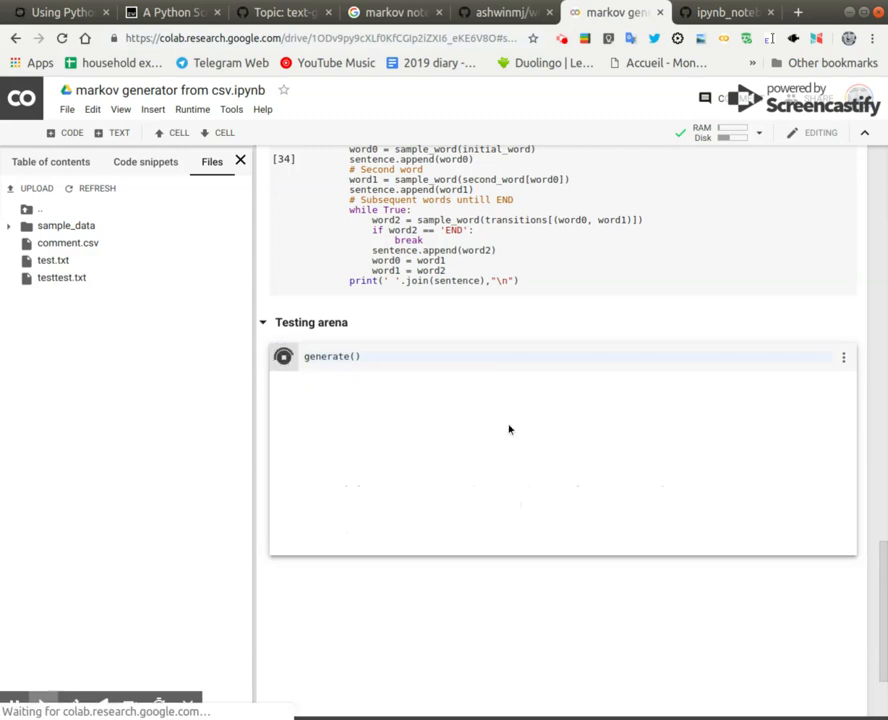
left_click(284, 356)
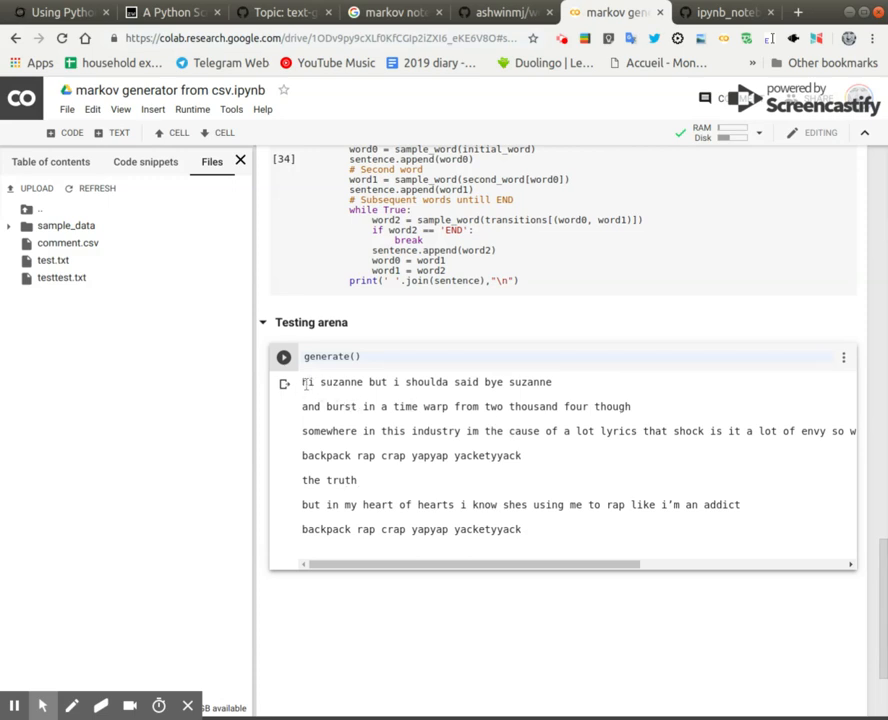
triple_click(426, 382)
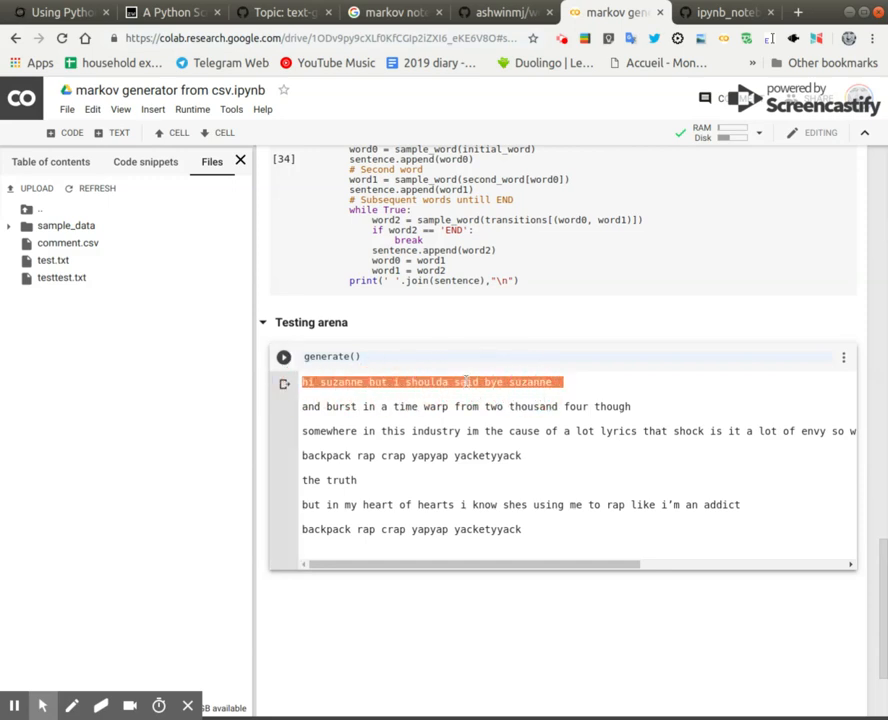
left_click(532, 408)
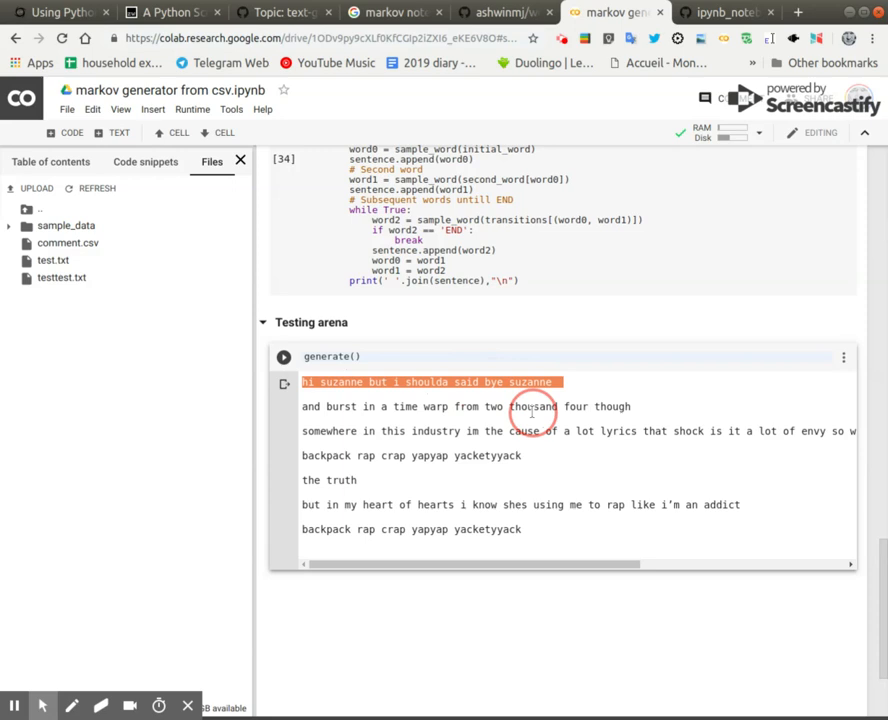
mouse_move(8, 344)
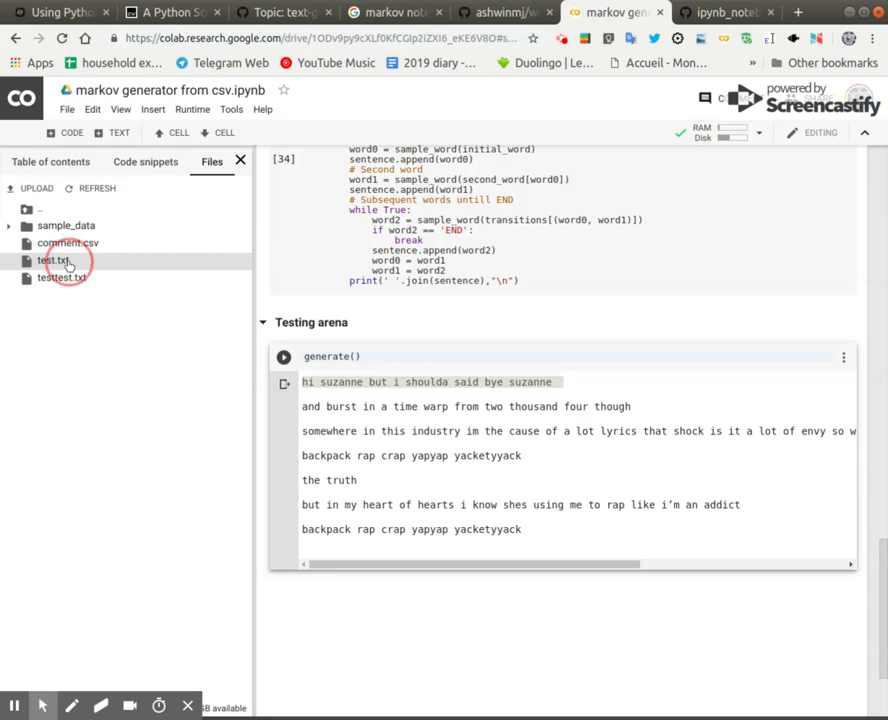
- Open test.txt and find the Suzanne line among the original lyrics with Ctrl+F
double_click(52, 260)
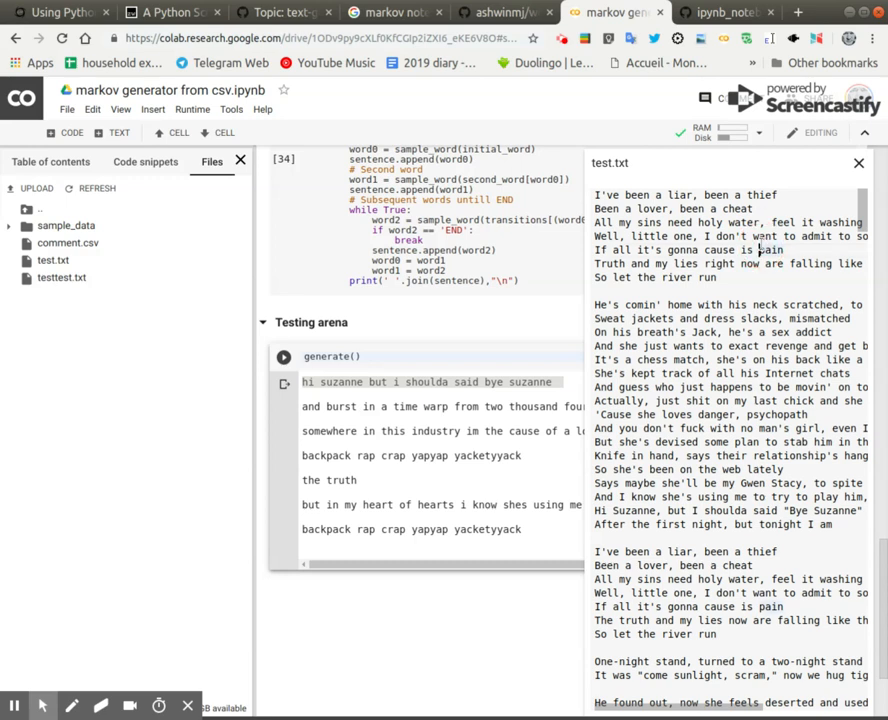
key("ctrl+f")
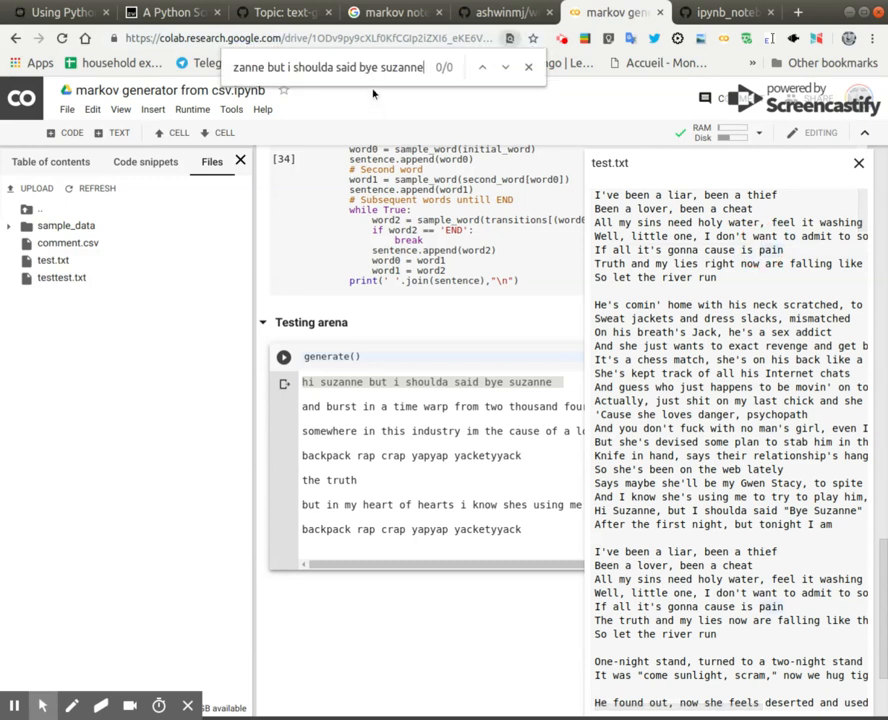
left_click(484, 68)
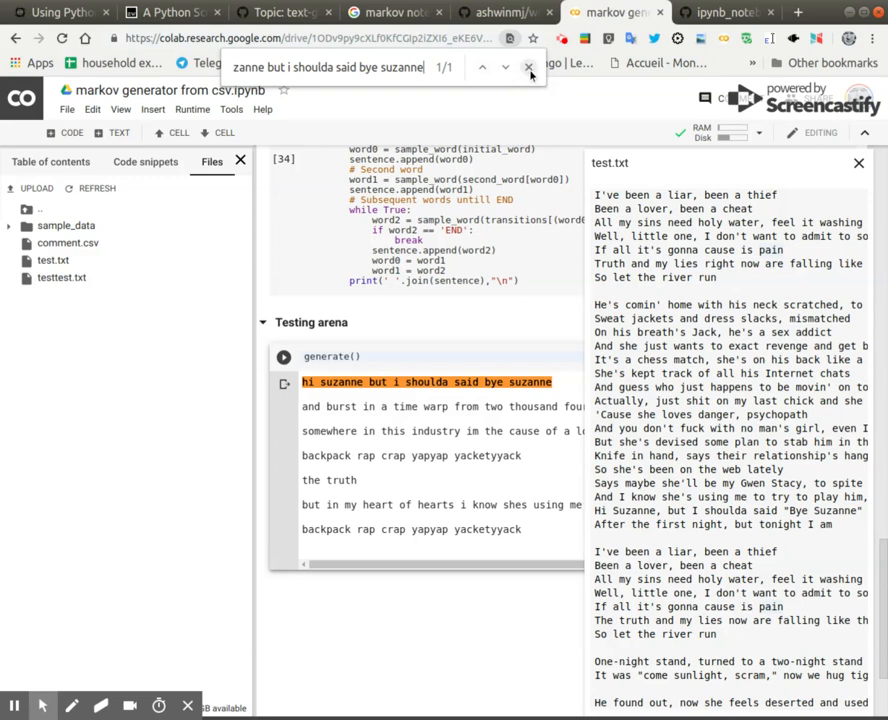
left_click(528, 68)
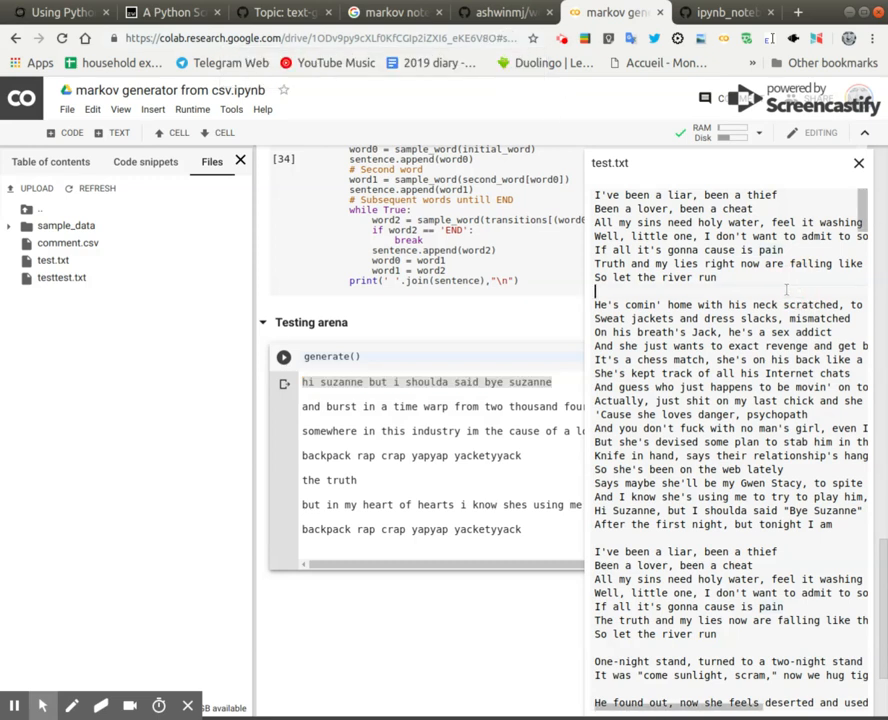
key("ctrl+f")
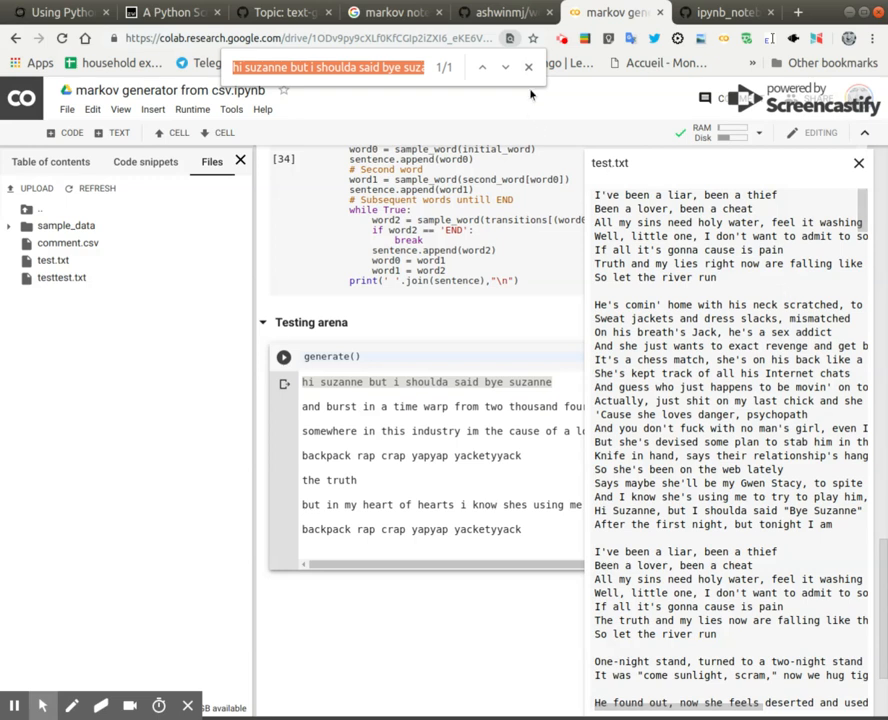
left_click(528, 68)
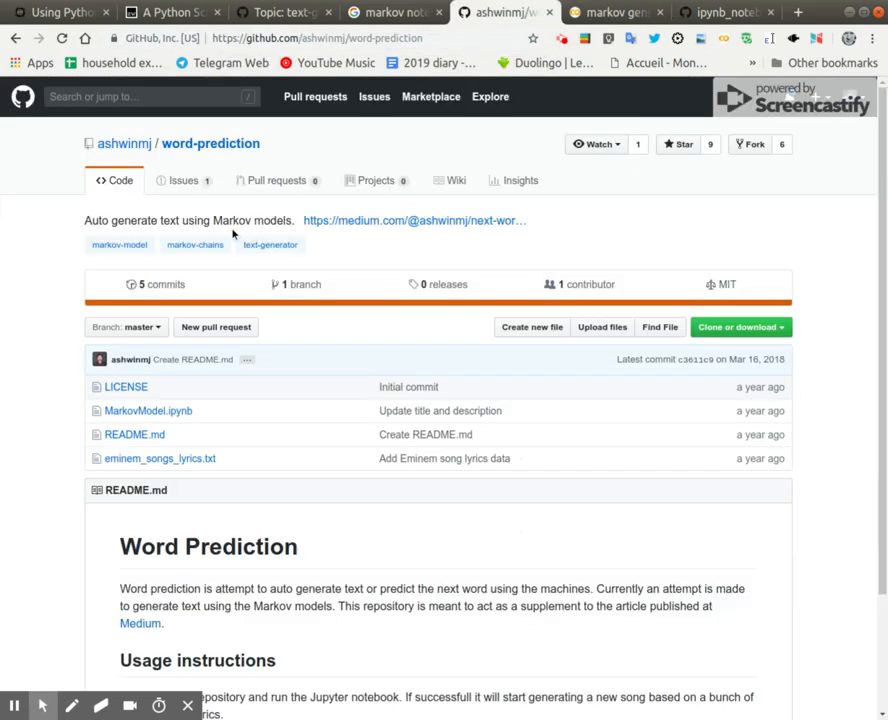
- Switch through the Colab tab to the markov_generator_from_csv.ipynb page on GitHub
left_click(638, 12)
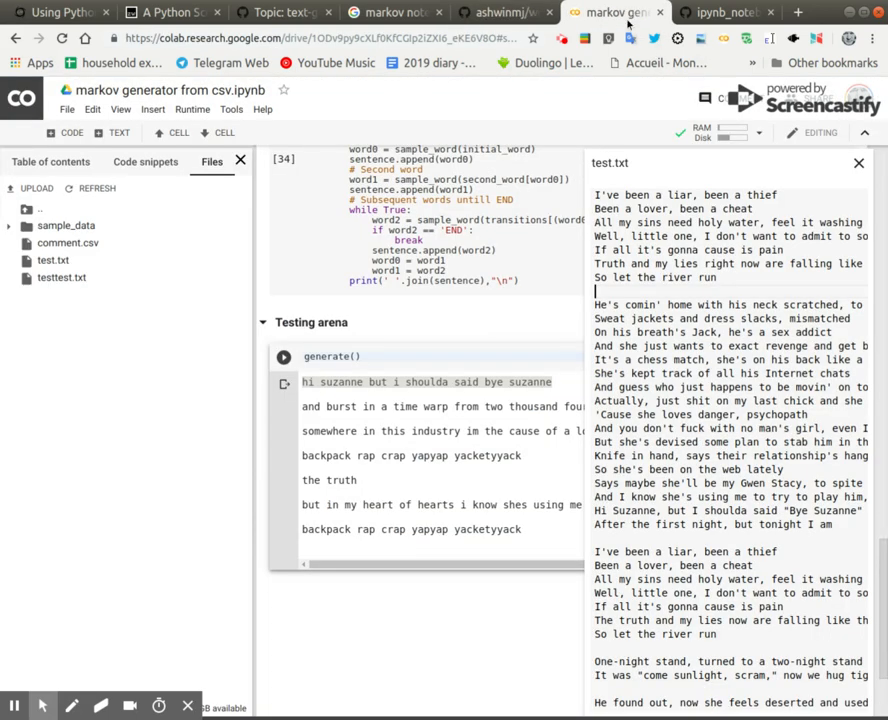
left_click(724, 12)
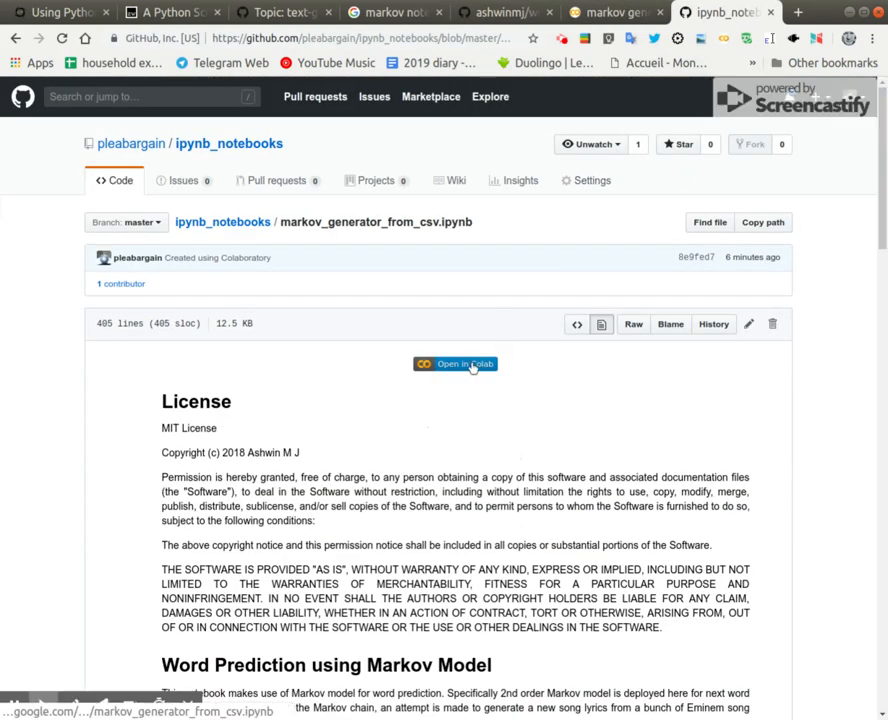